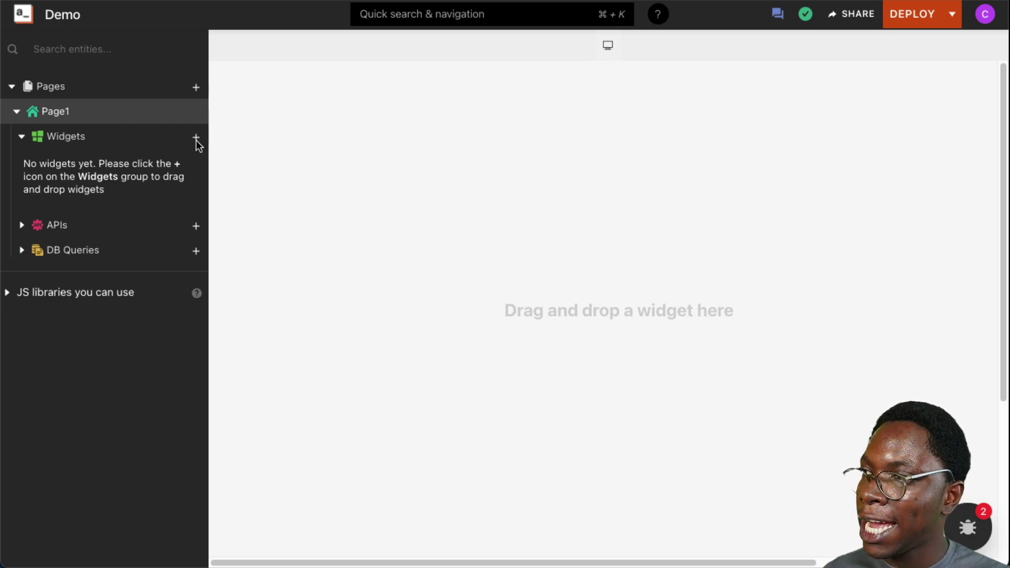
# - Drag an Image widget from the widget list onto the canvas and select it as Image1
pyautogui.click(197, 136)
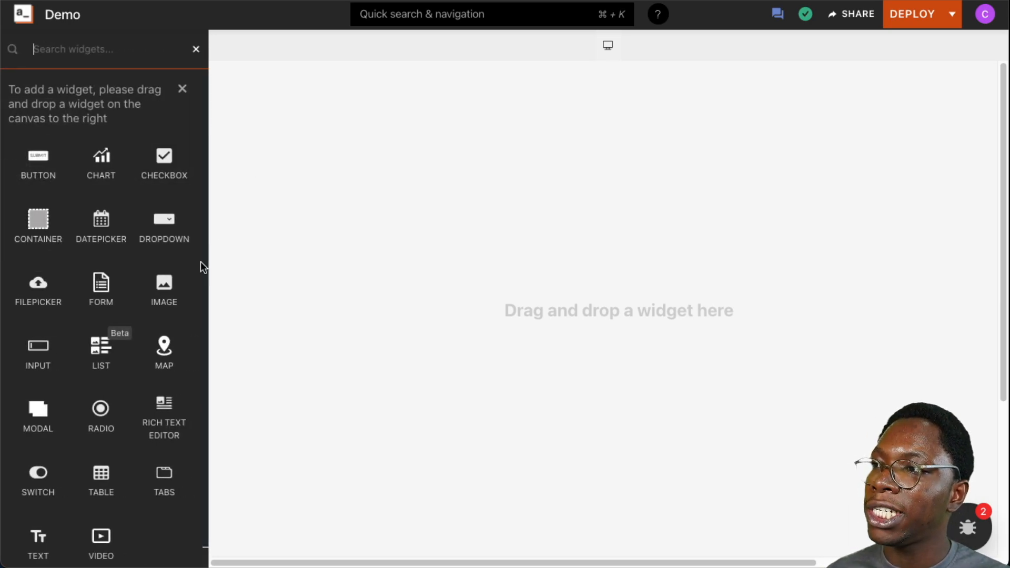
pyautogui.moveTo(164, 282); pyautogui.dragTo(346, 209)
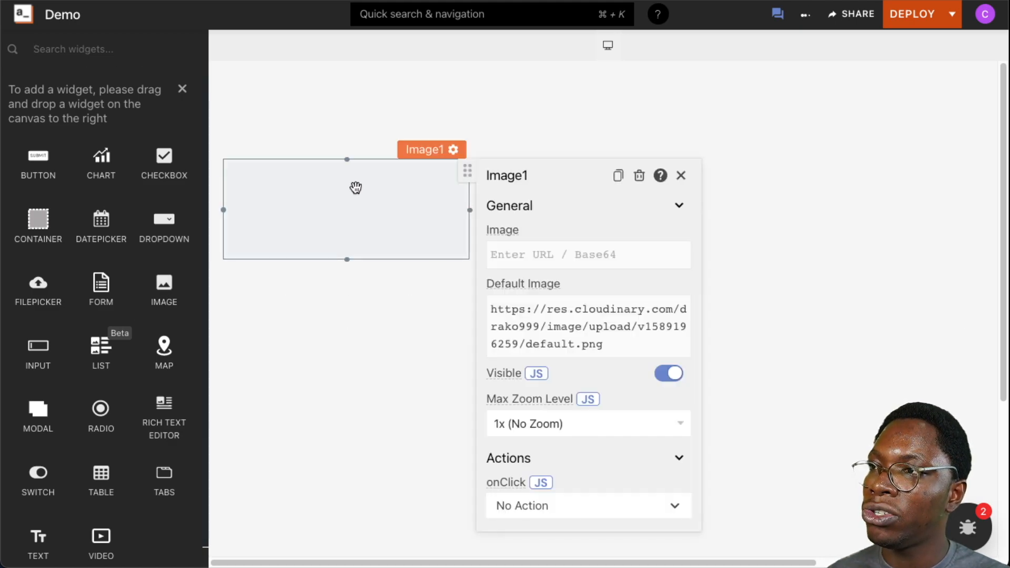
pyautogui.click(680, 175)
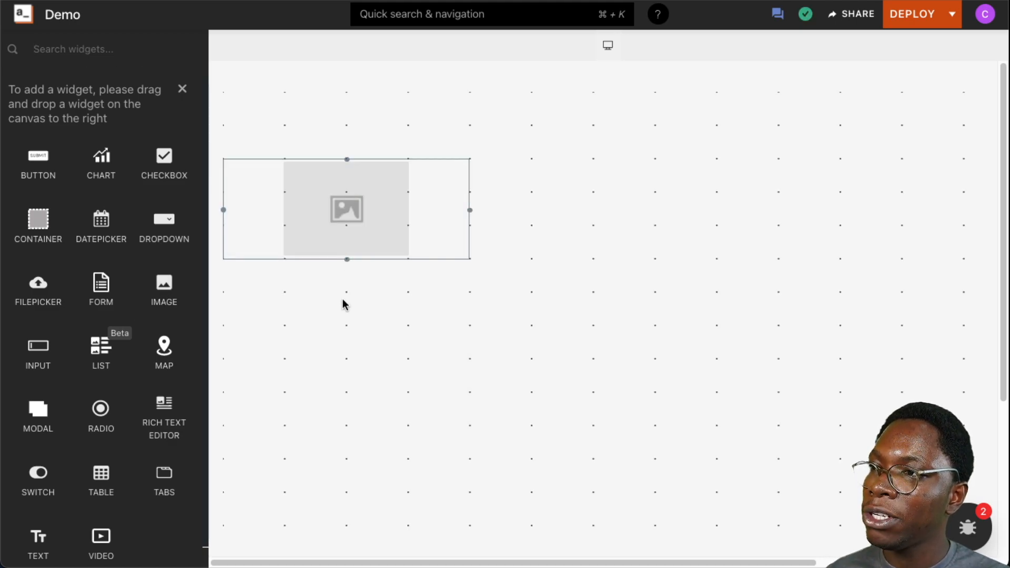
pyautogui.click(347, 210)
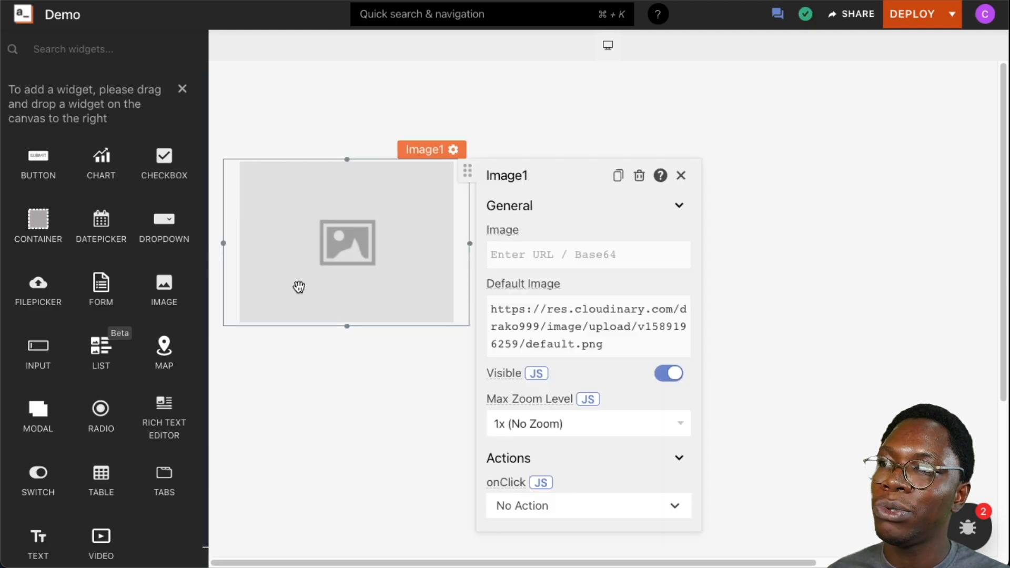
pyautogui.moveTo(497, 242)
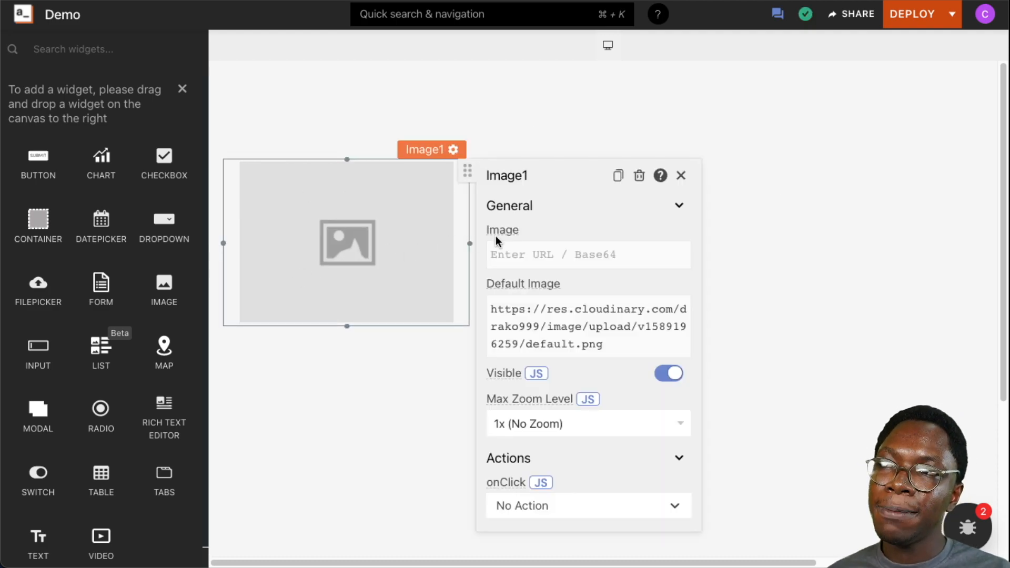
pyautogui.moveTo(503, 231)
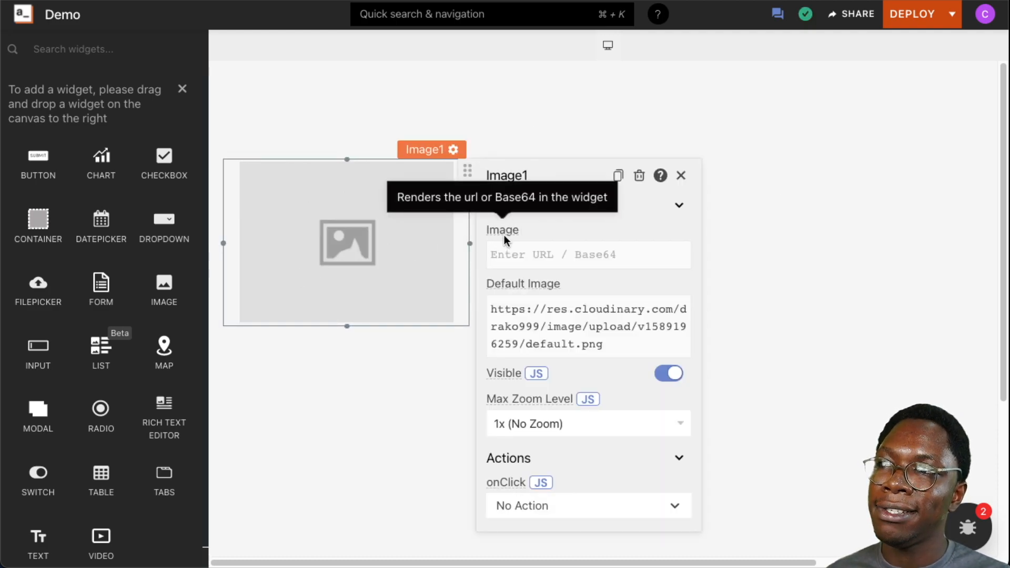
pyautogui.click(586, 254)
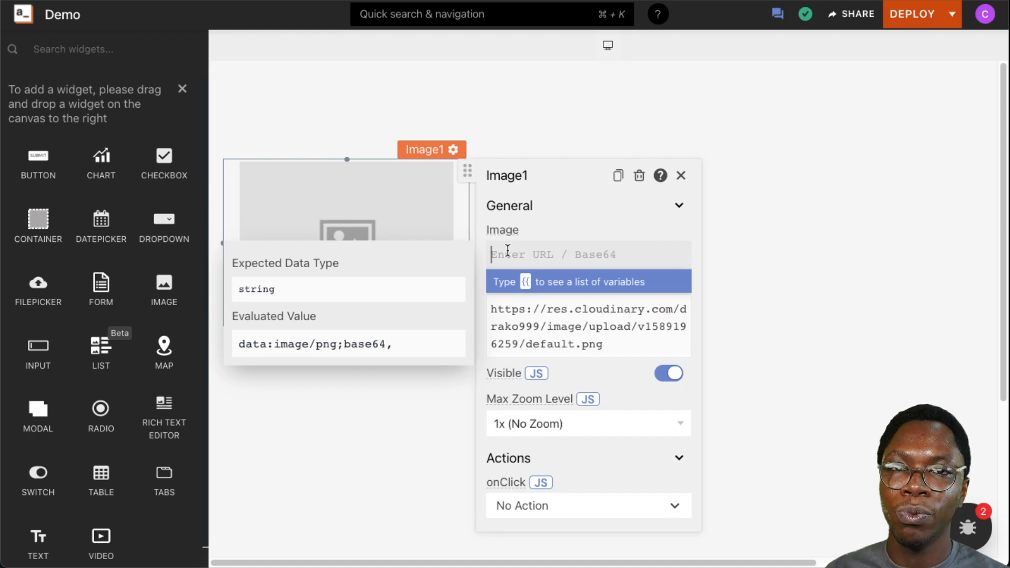
pyautogui.write('https://source.unsplash.com/Qzc9fEwmVF4/1000x600')
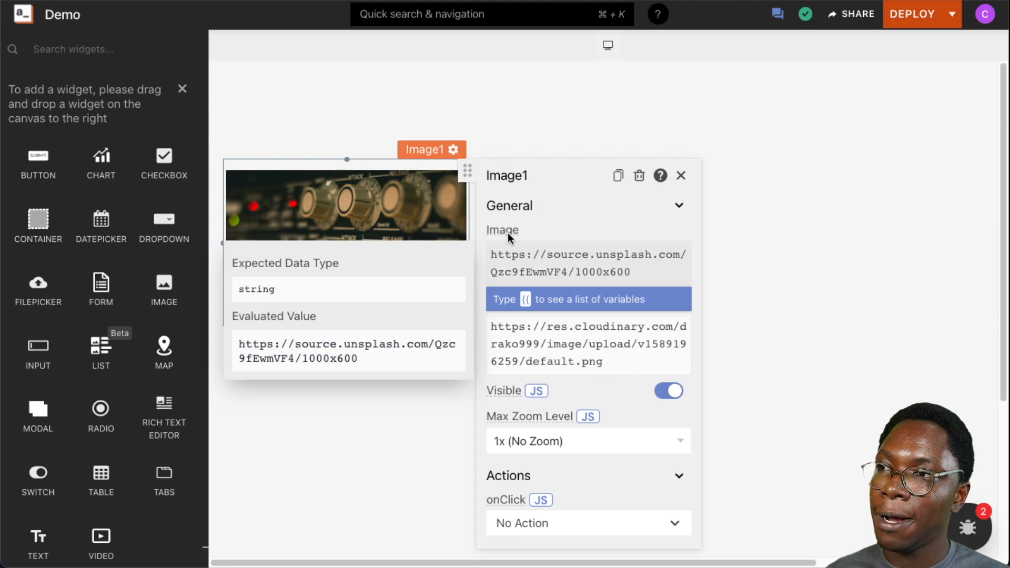
pyautogui.click(681, 176)
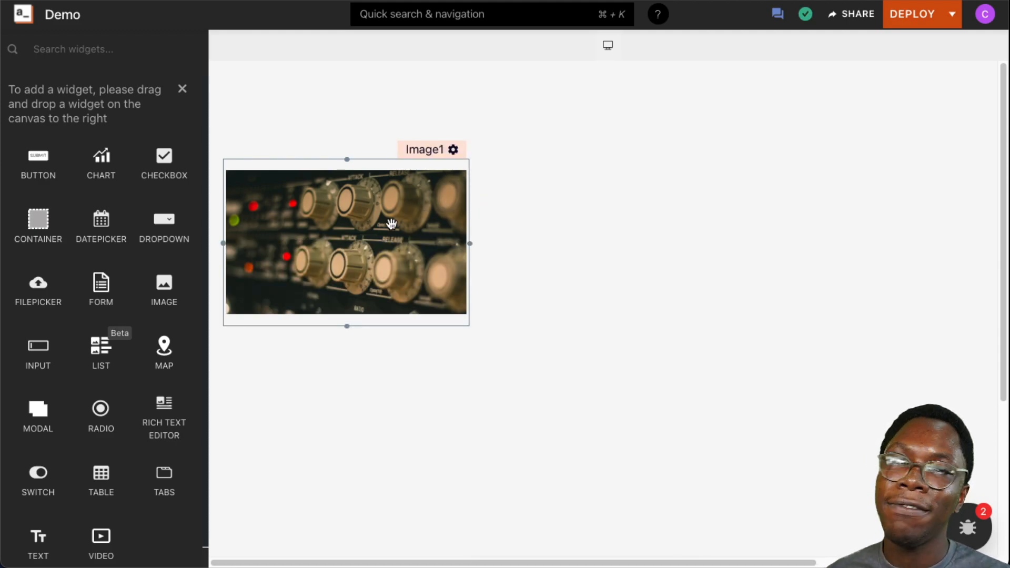
pyautogui.click(453, 149)
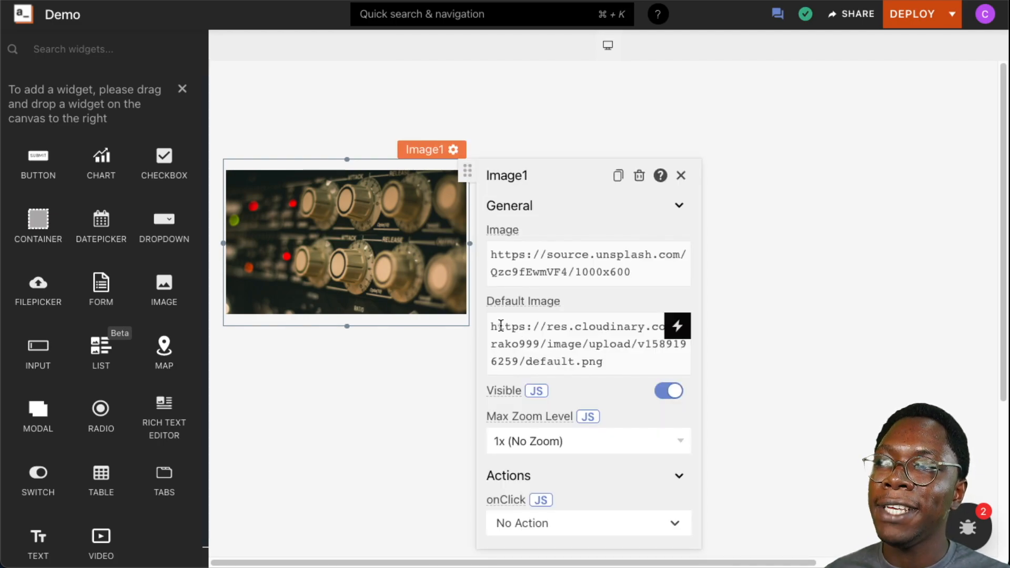
pyautogui.click(588, 343)
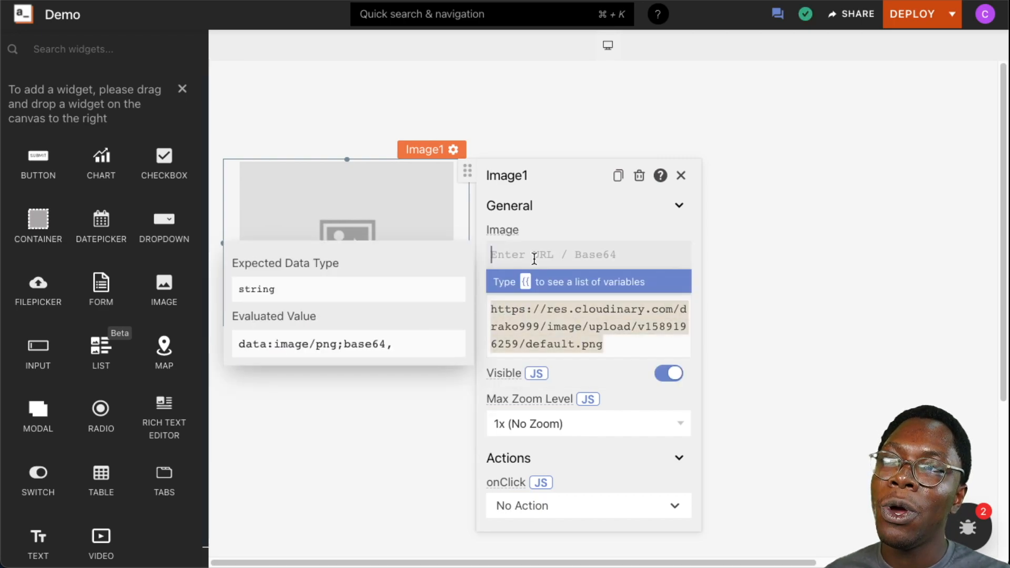
pyautogui.moveTo(516, 243)
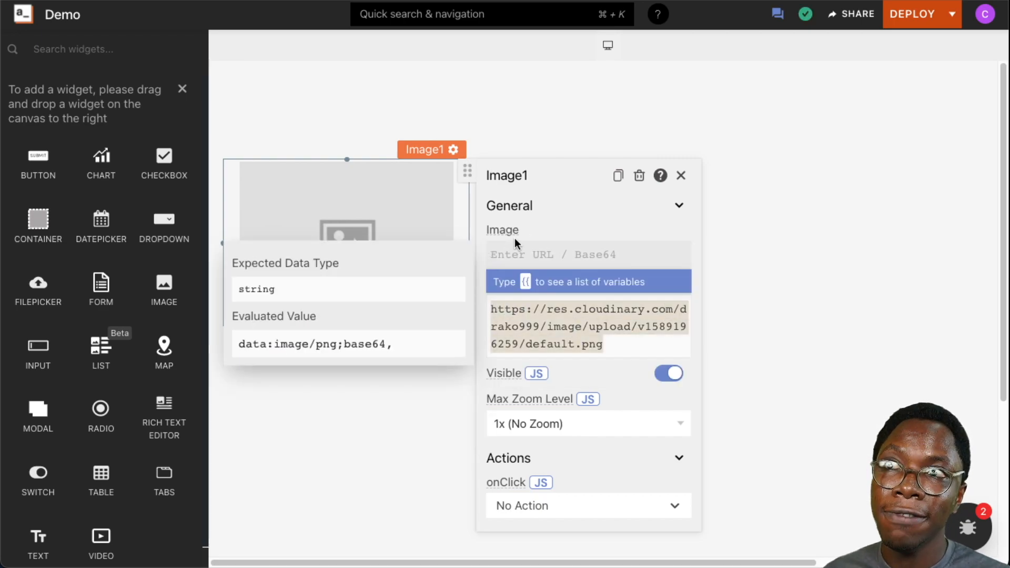
pyautogui.write('https://source.unsplash.com/Qzc9fEwmVF4/1000x600')
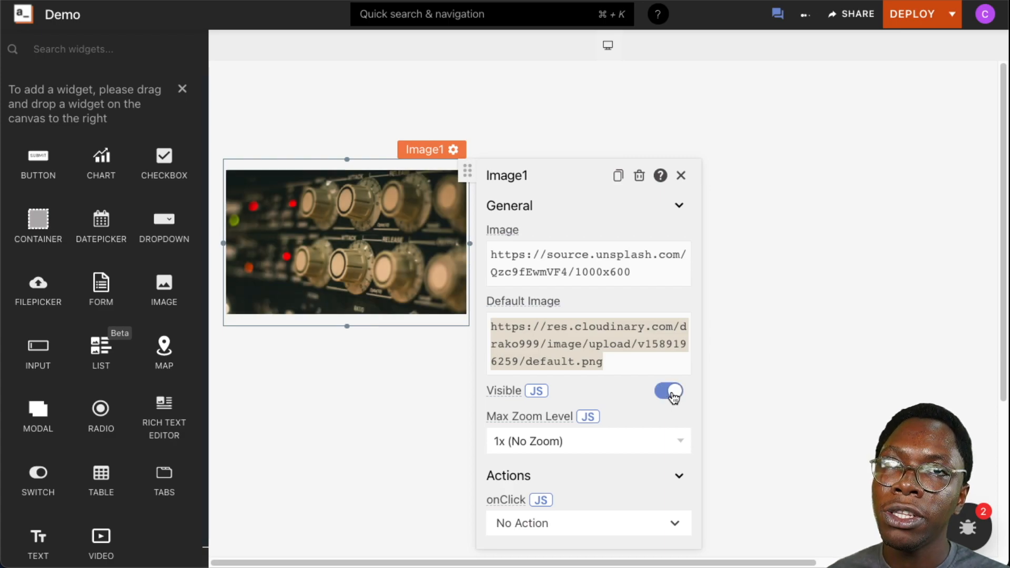
pyautogui.click(535, 390)
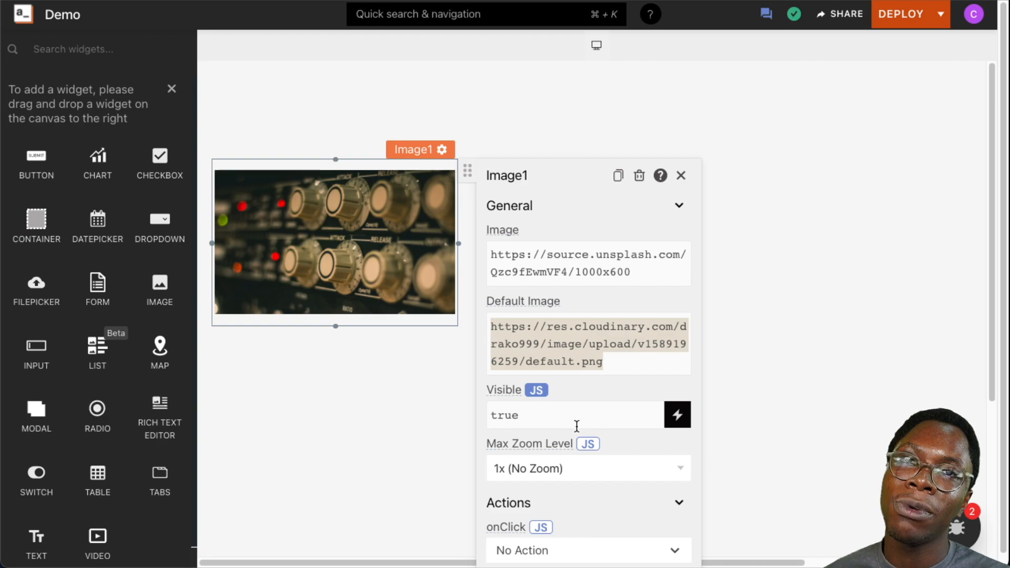
pyautogui.moveTo(573, 424)
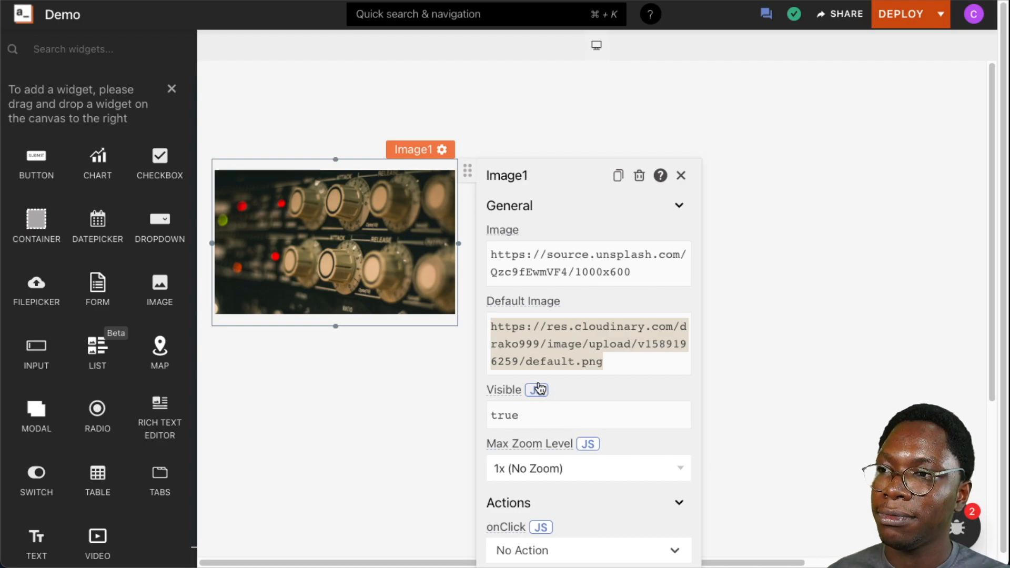
pyautogui.click(539, 388)
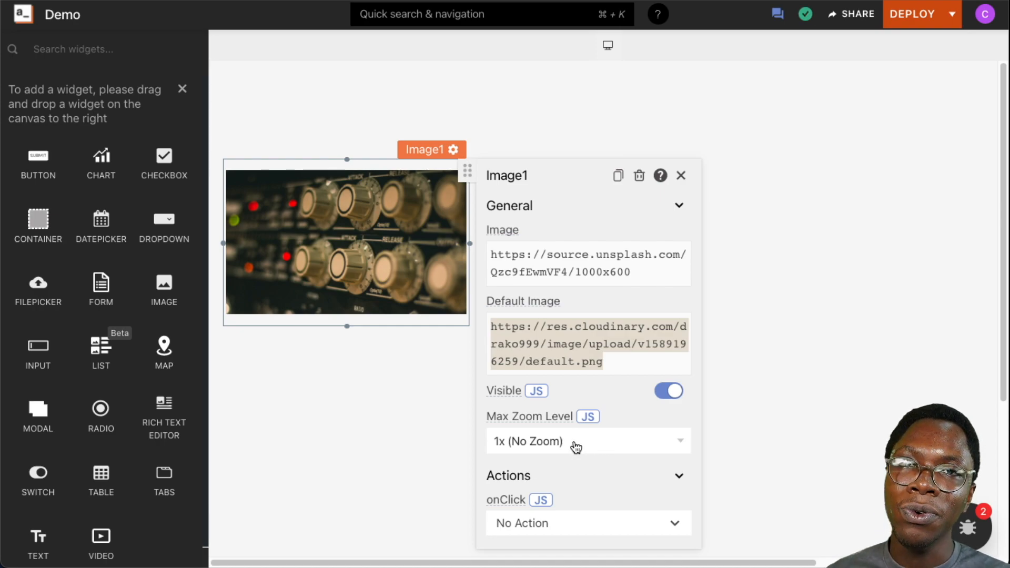
pyautogui.moveTo(543, 416)
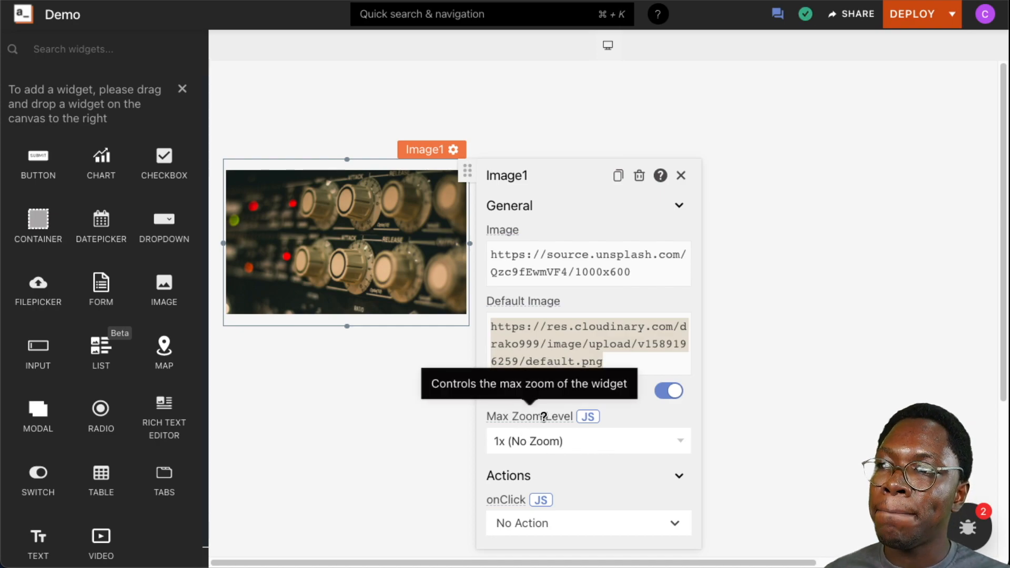
pyautogui.click(587, 441)
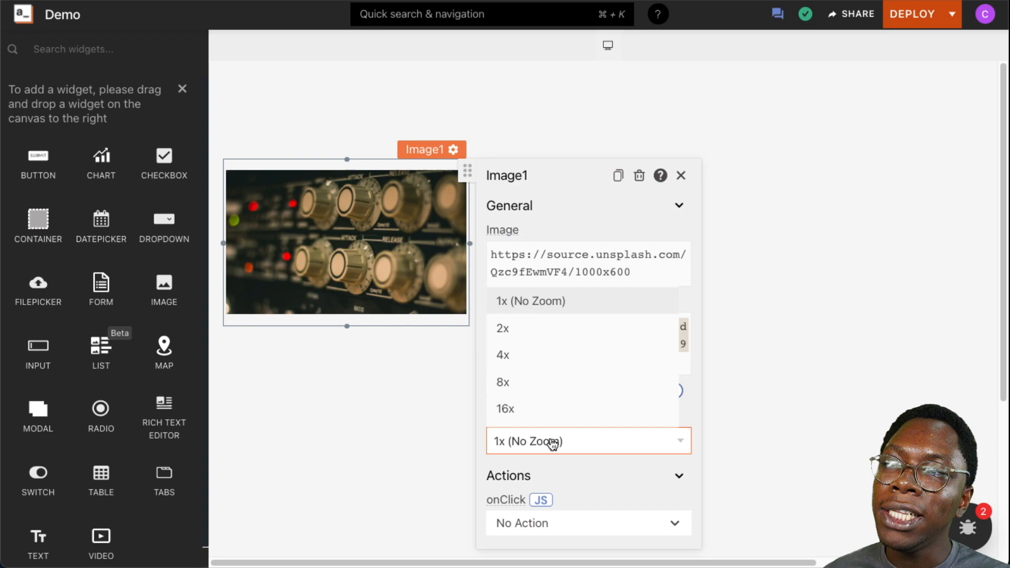
pyautogui.click(501, 355)
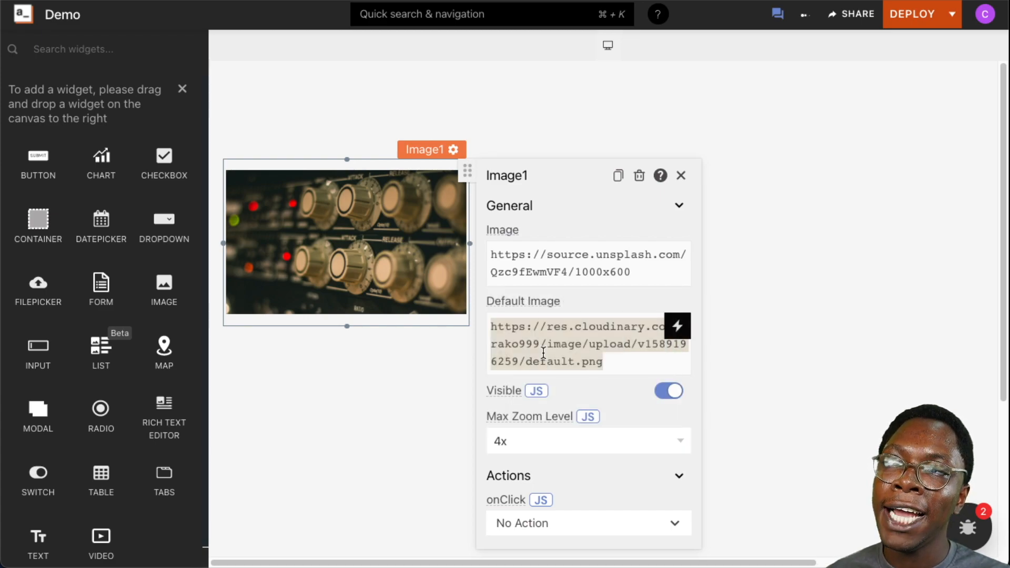
pyautogui.moveTo(548, 417)
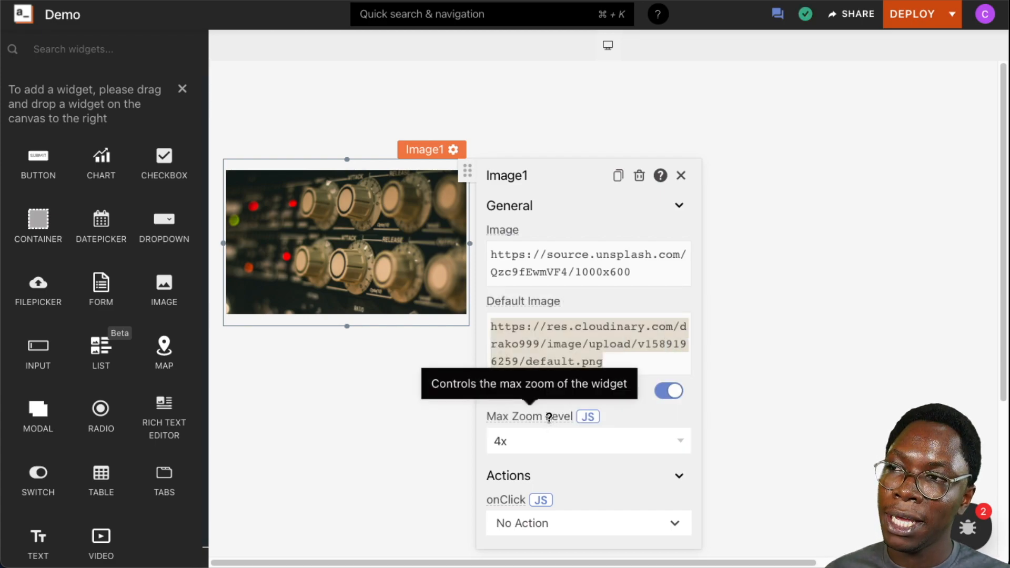
pyautogui.moveTo(394, 383)
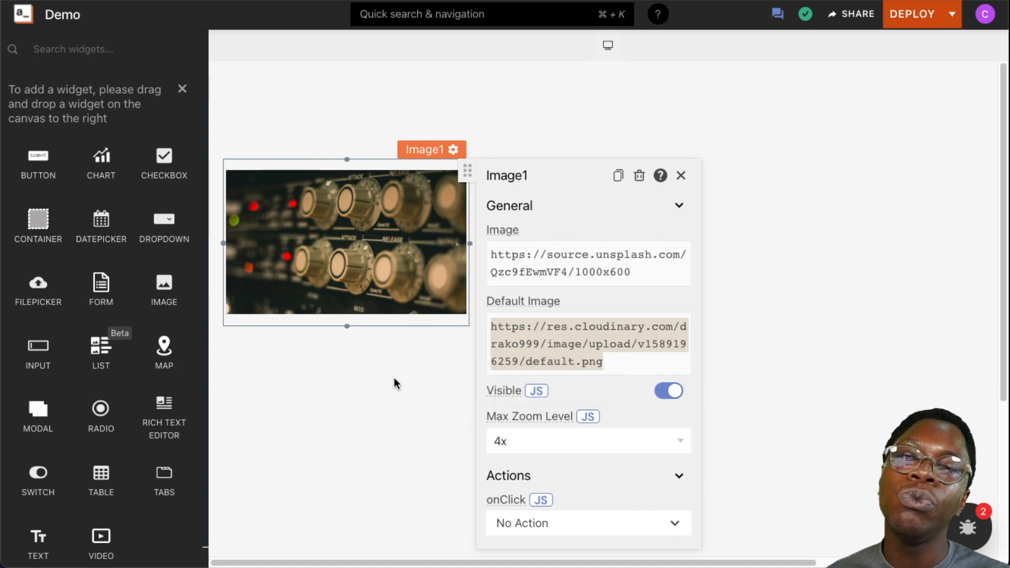
pyautogui.moveTo(496, 452)
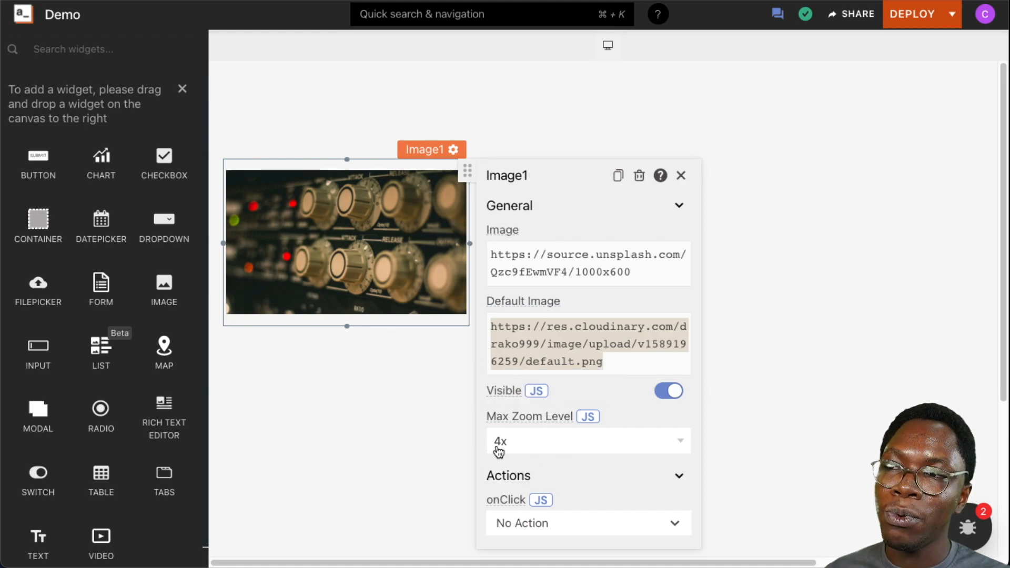
pyautogui.moveTo(386, 262)
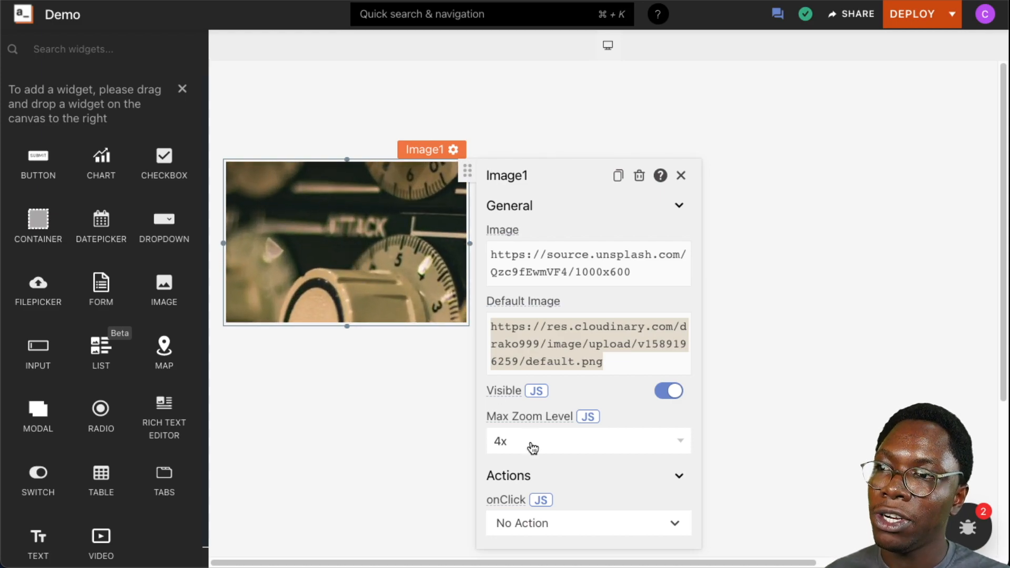
pyautogui.click(587, 440)
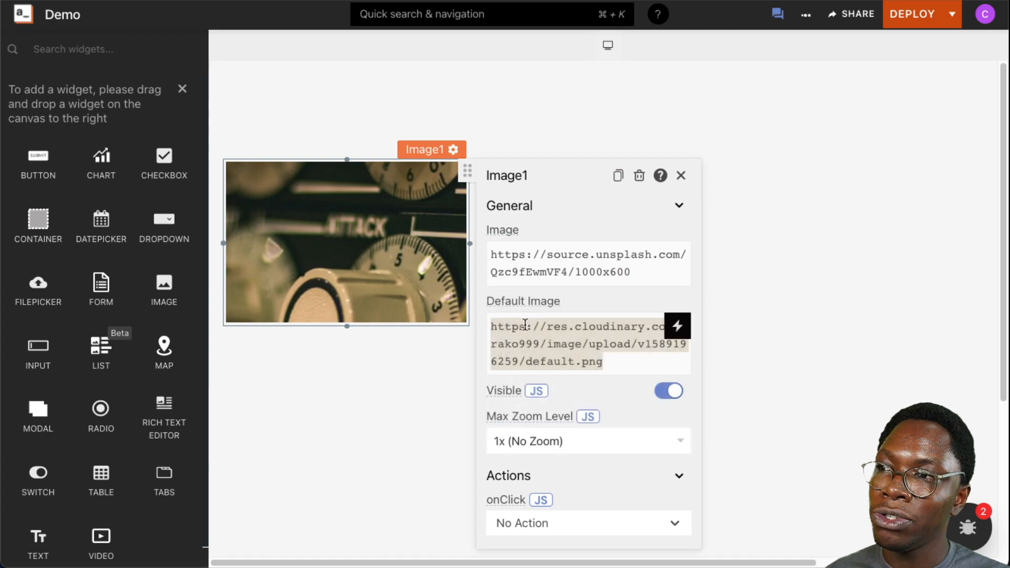
pyautogui.click(588, 441)
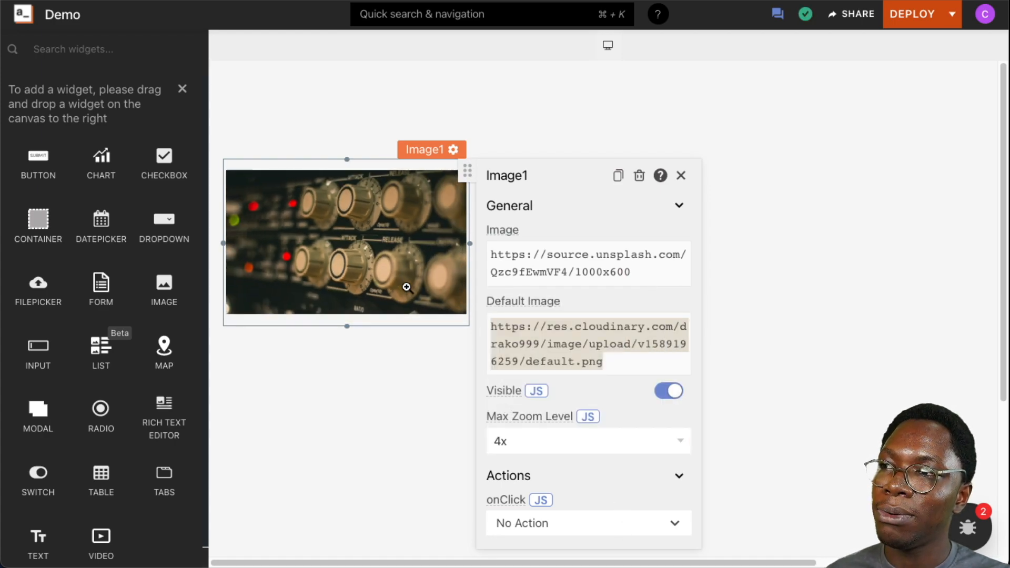
pyautogui.click(587, 441)
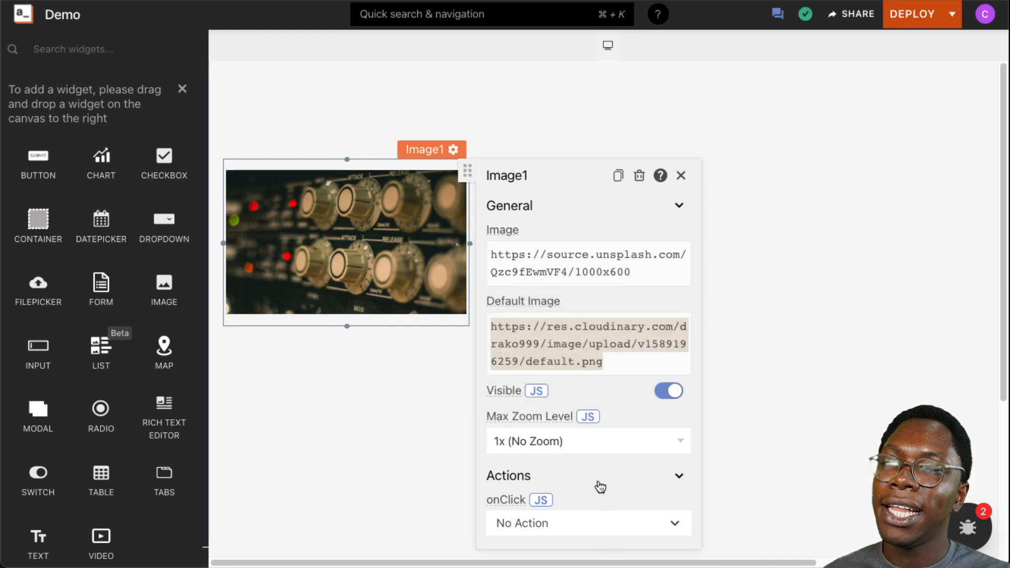
pyautogui.moveTo(596, 496)
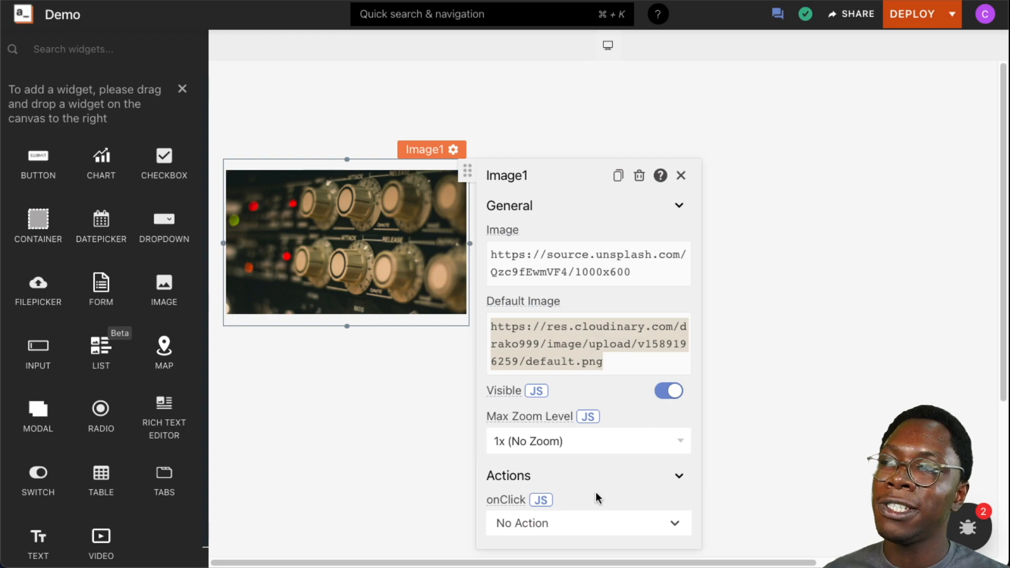
pyautogui.moveTo(506, 492)
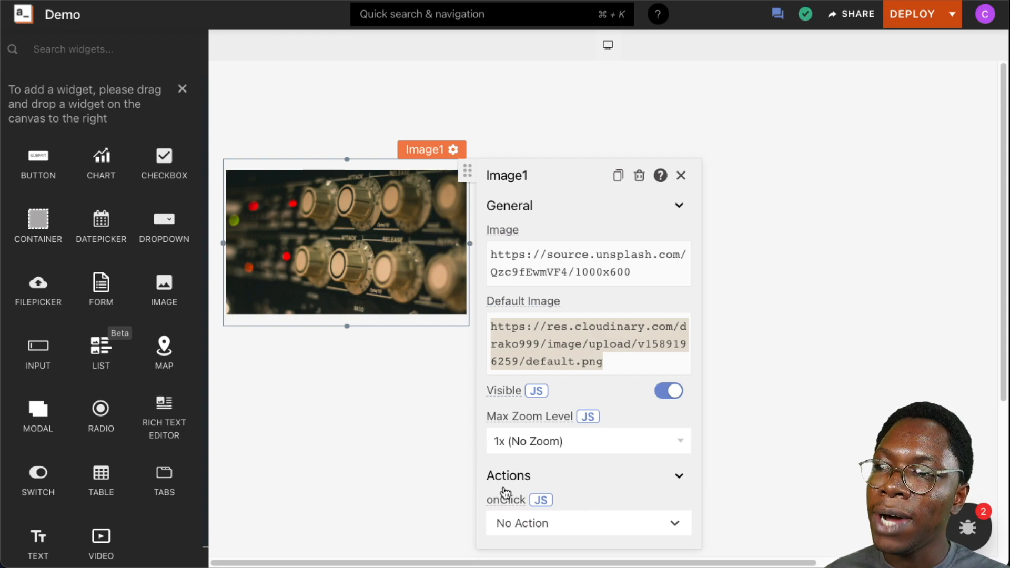
pyautogui.moveTo(506, 500)
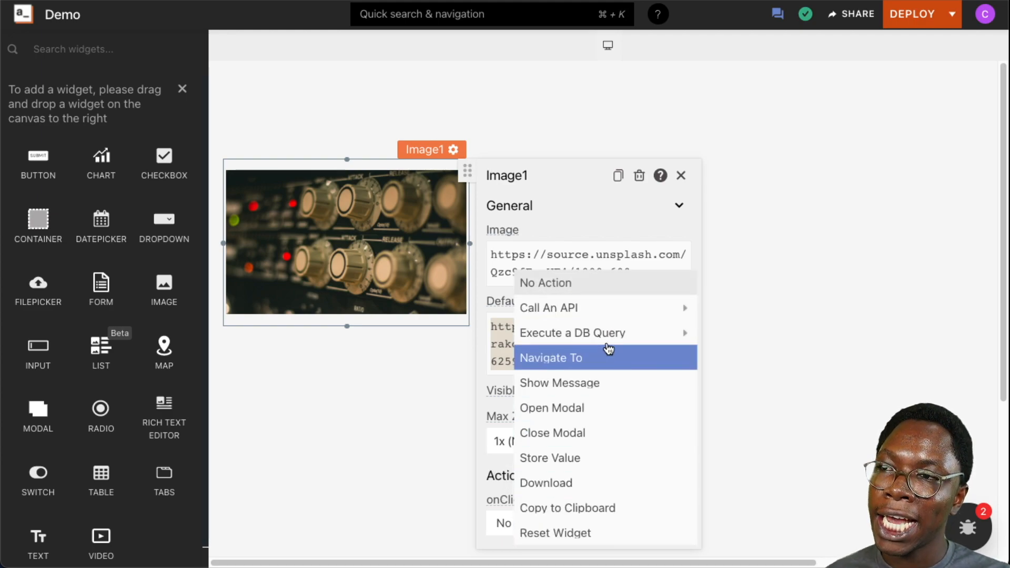
pyautogui.moveTo(609, 334)
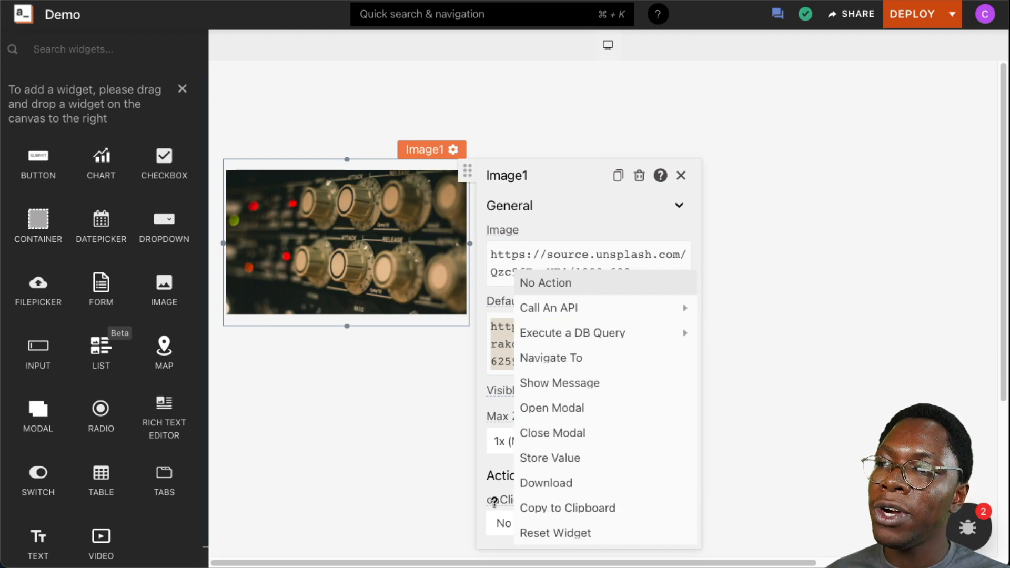
# - Switch Image1's onClick to an empty JavaScript binding and deselect the widget
pyautogui.click(545, 282)
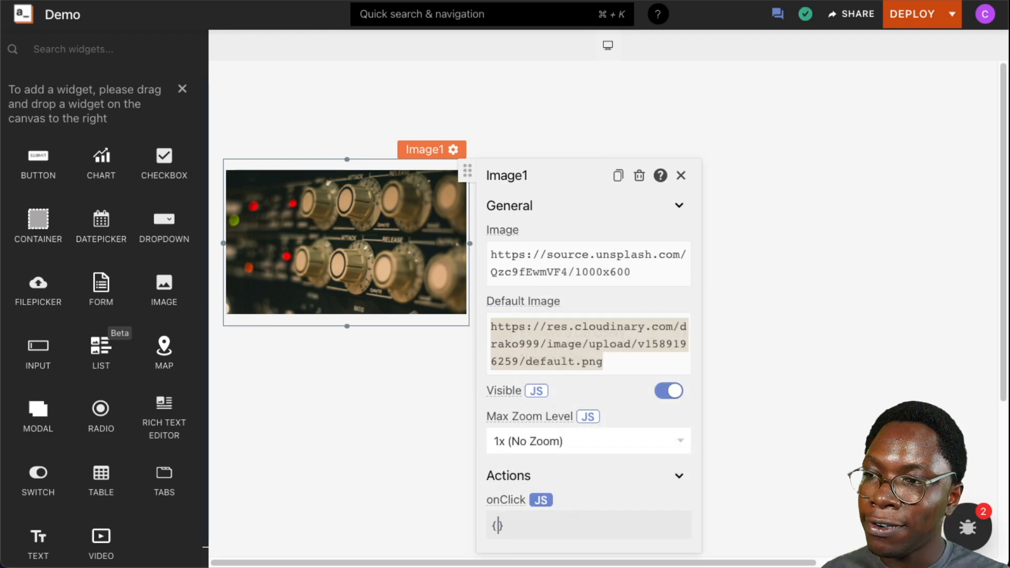
pyautogui.click(588, 524)
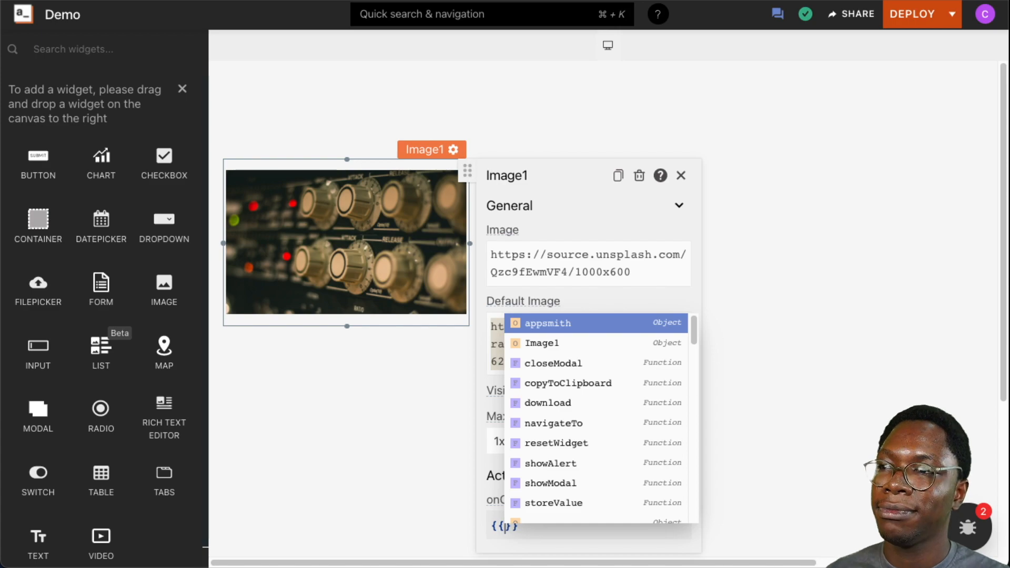
pyautogui.click(403, 447)
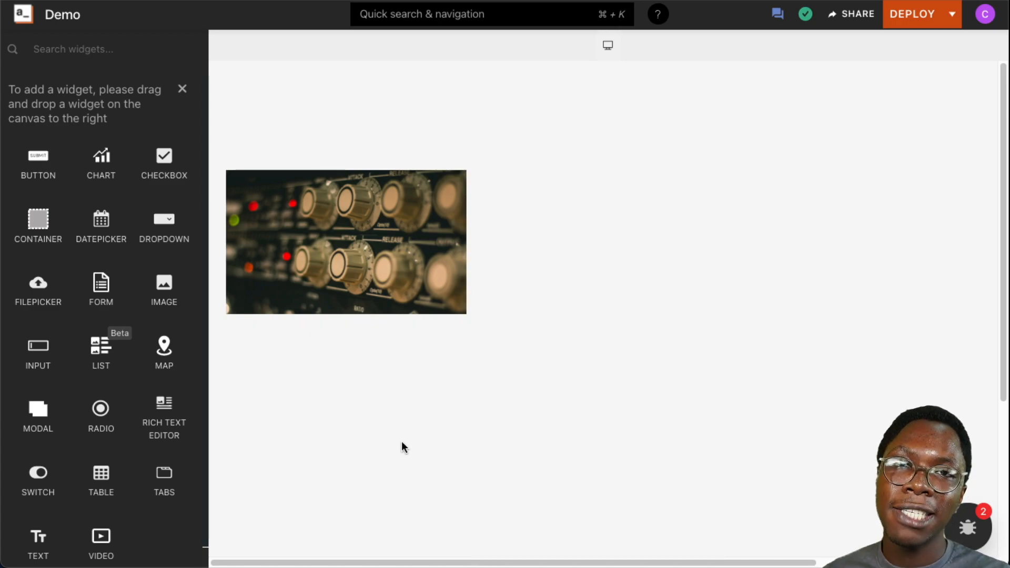